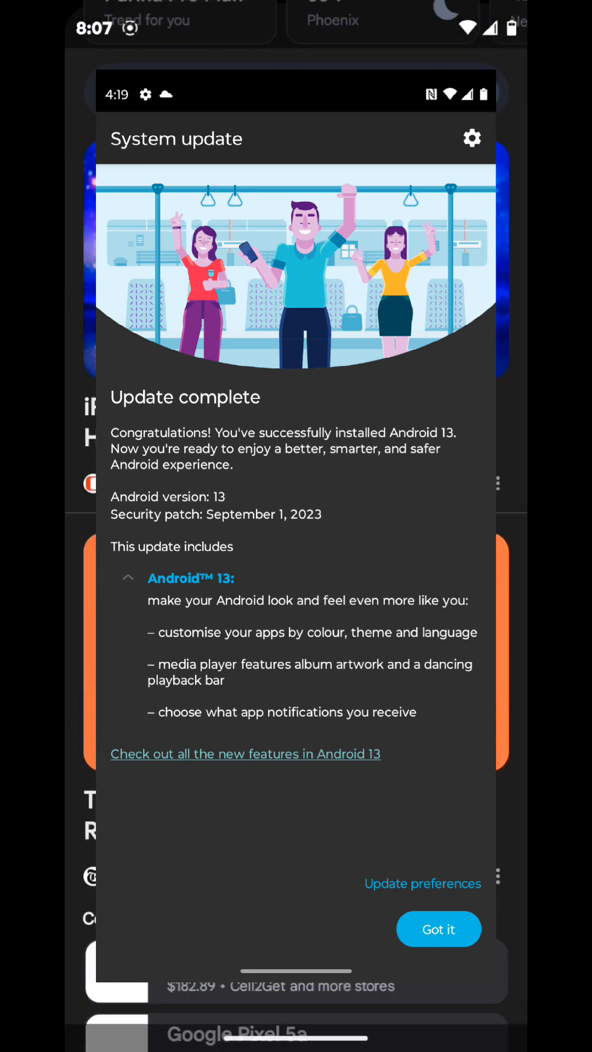
Step: Dismiss the Android 13 update notice and scroll through the Google Discover news feed
click(437, 929)
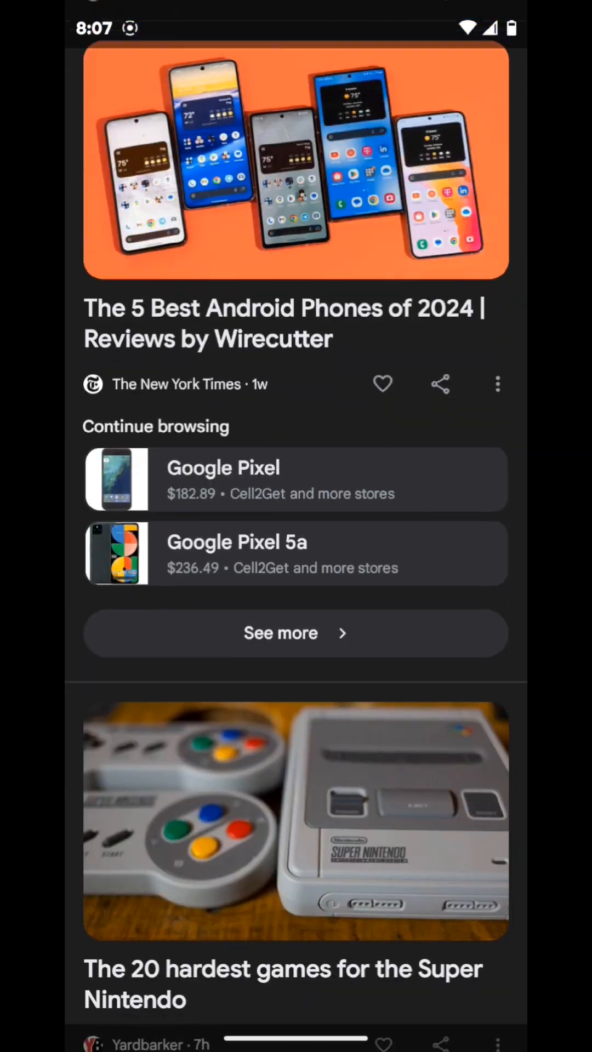
scroll(down, 3)
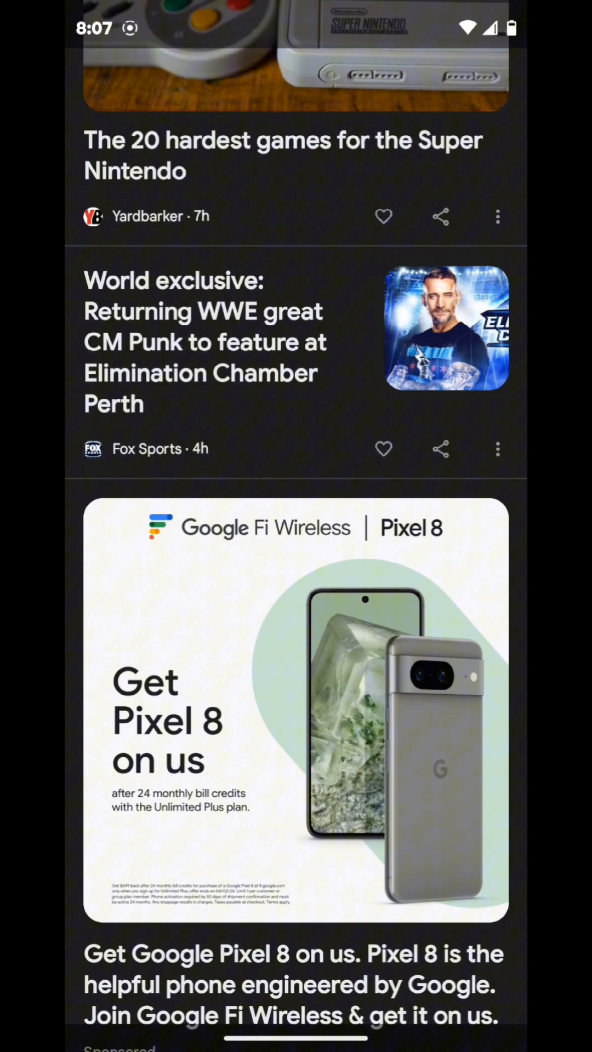
scroll(down, 3)
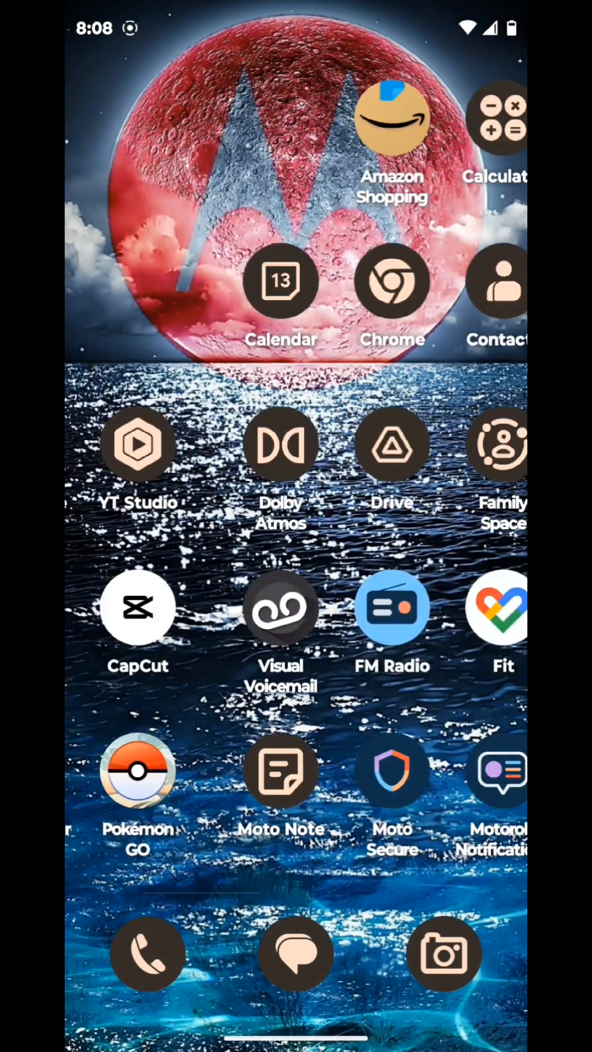
Step: Open X from the home screen, scroll through the For you timeline, then return home
click(281, 280)
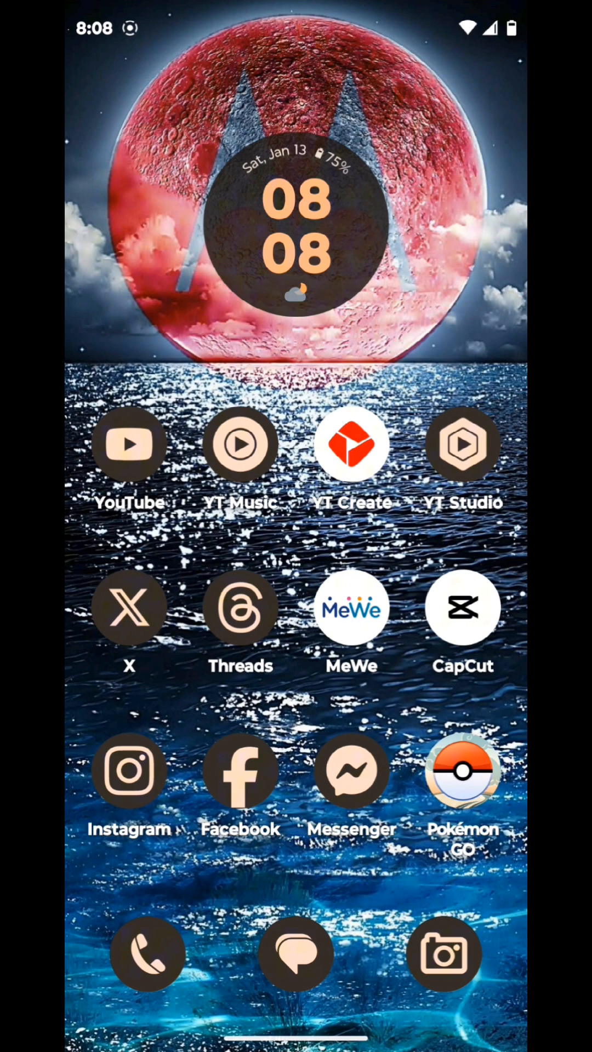
click(129, 607)
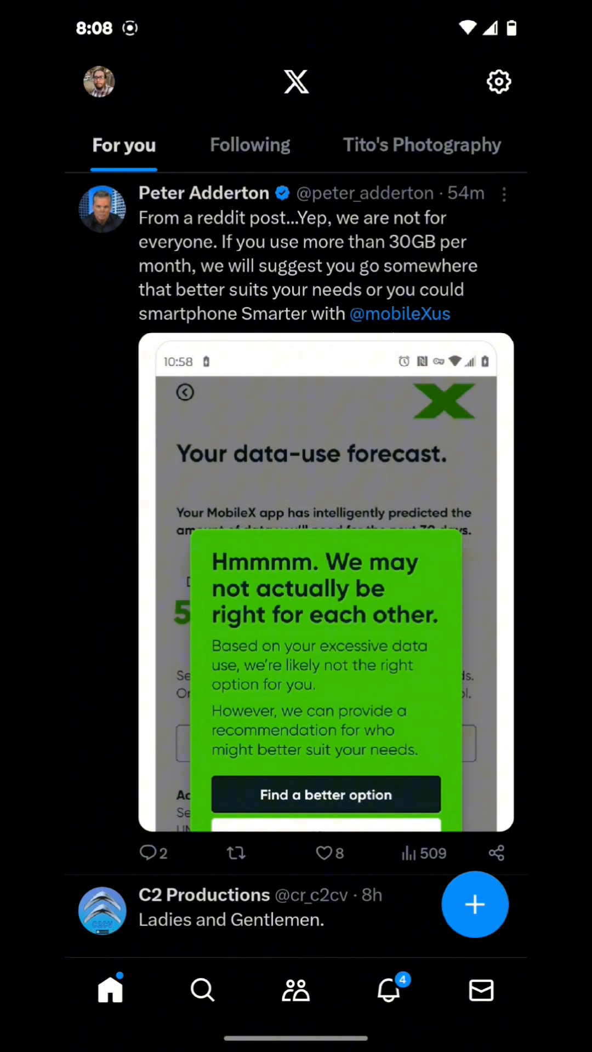
scroll(down, 3)
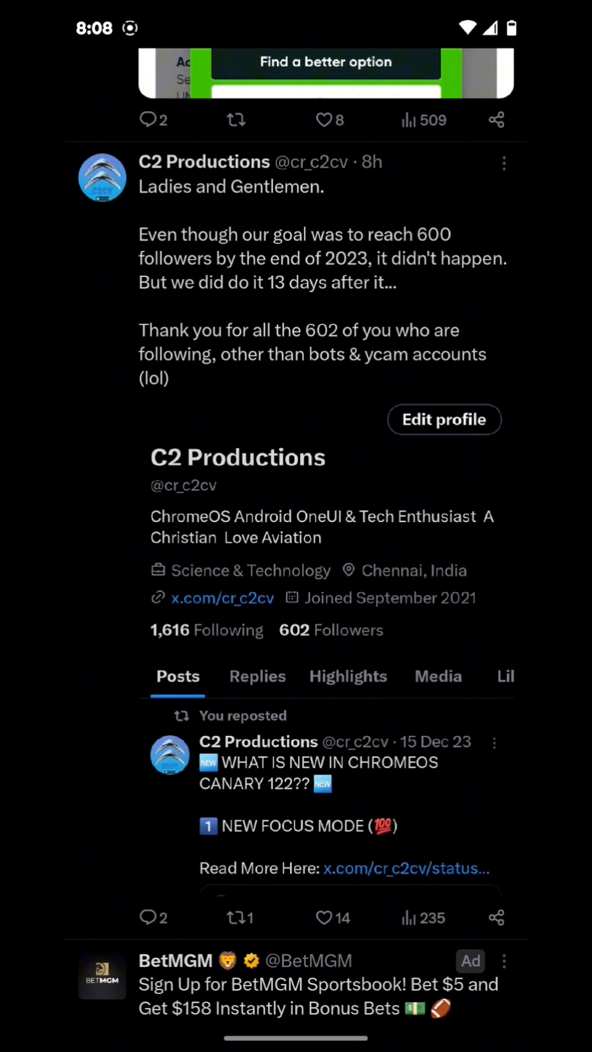
scroll(down, 3)
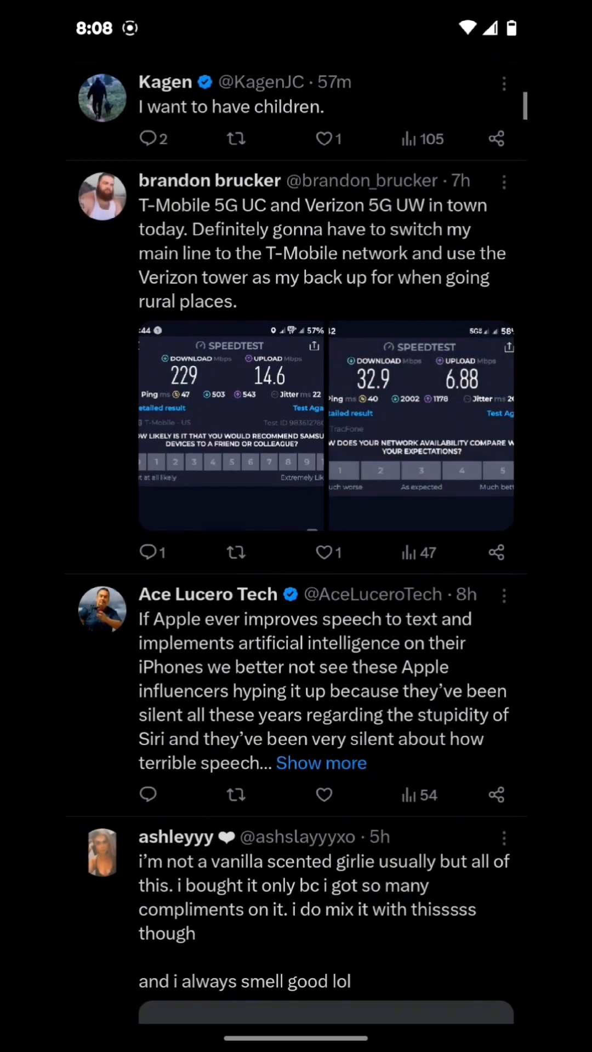
scroll(down, 3)
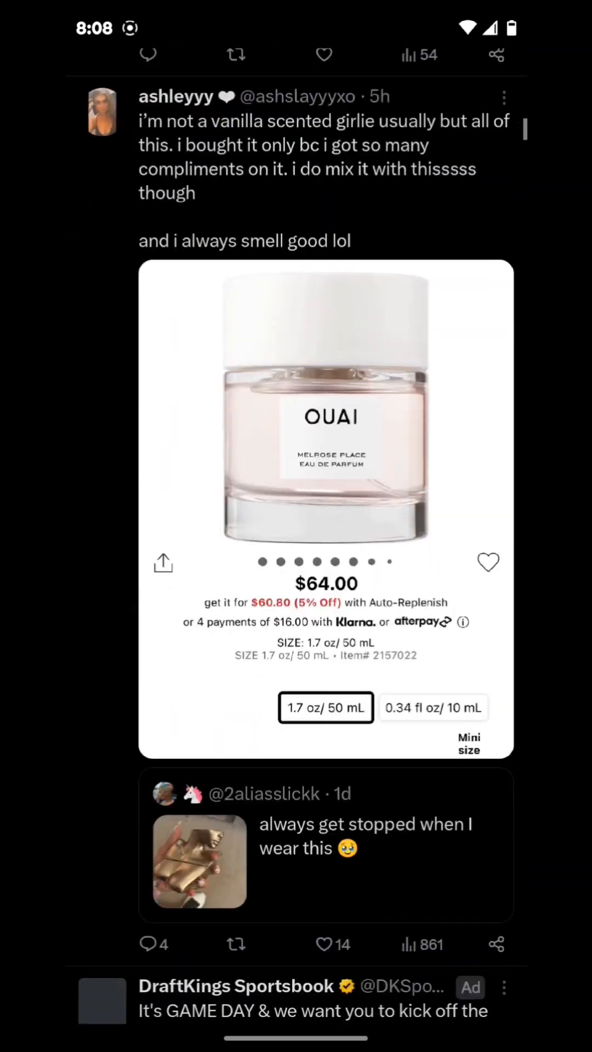
scroll(down, 3)
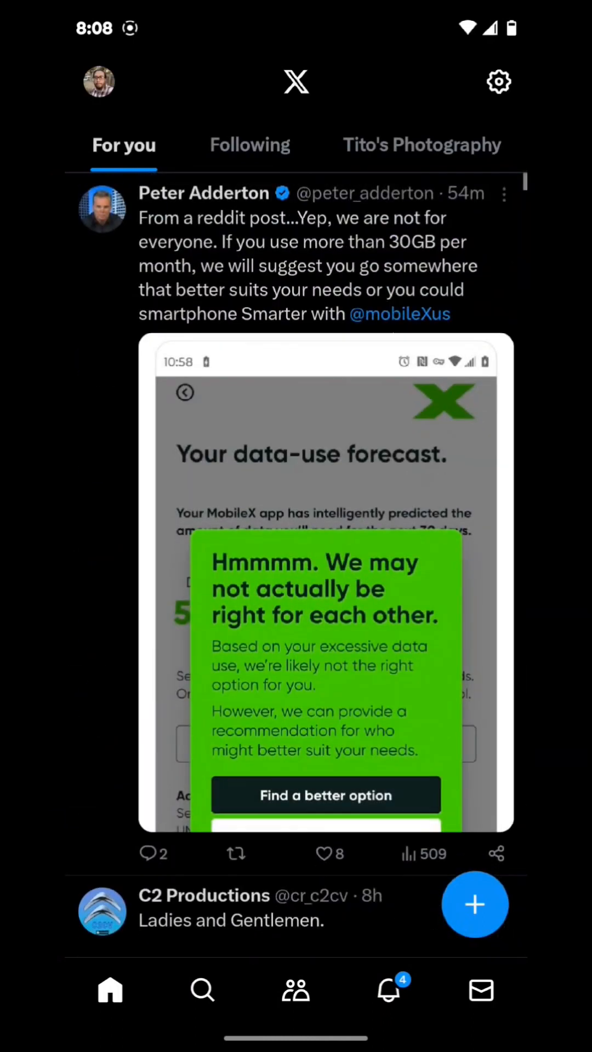
scroll(down, 3)
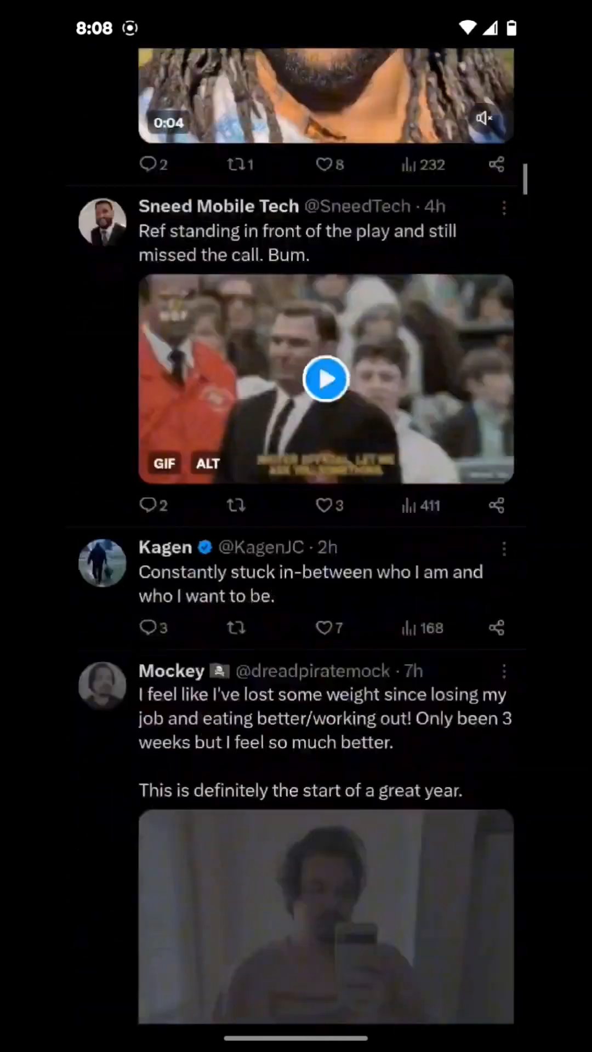
scroll(down, 3)
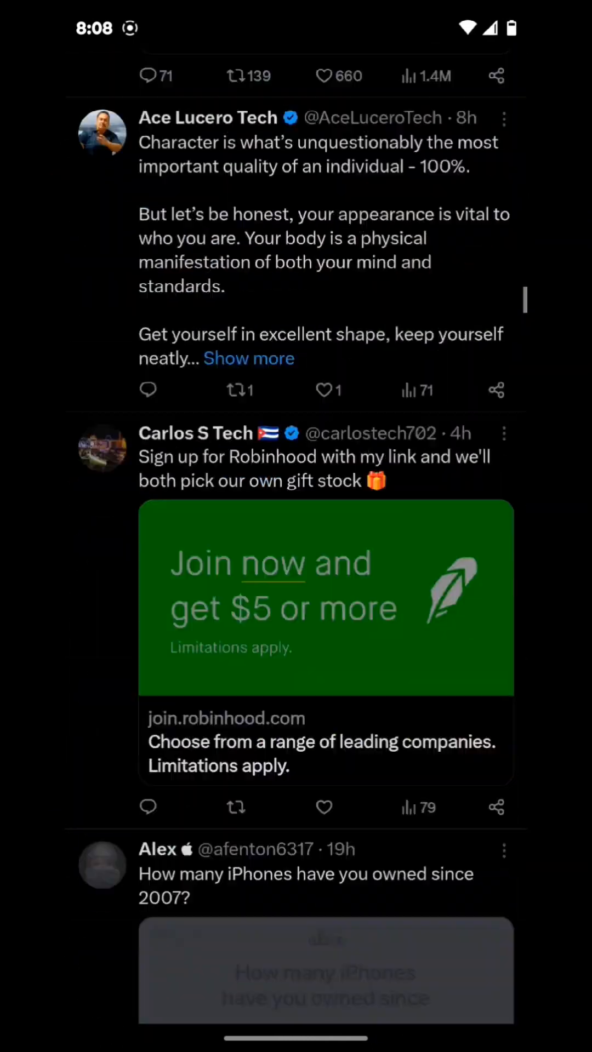
scroll(down, 3)
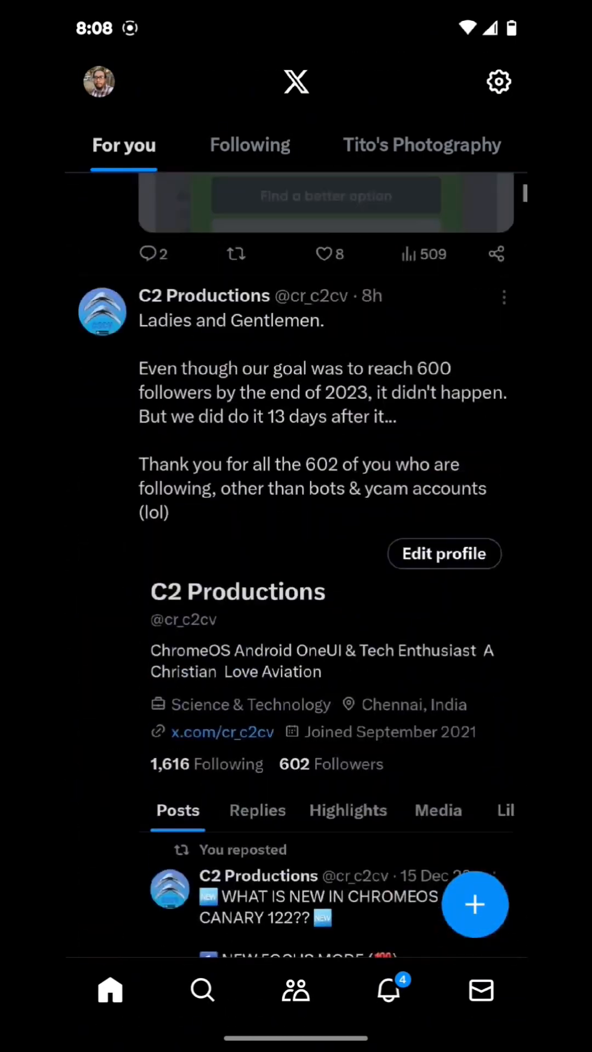
scroll(down, 3)
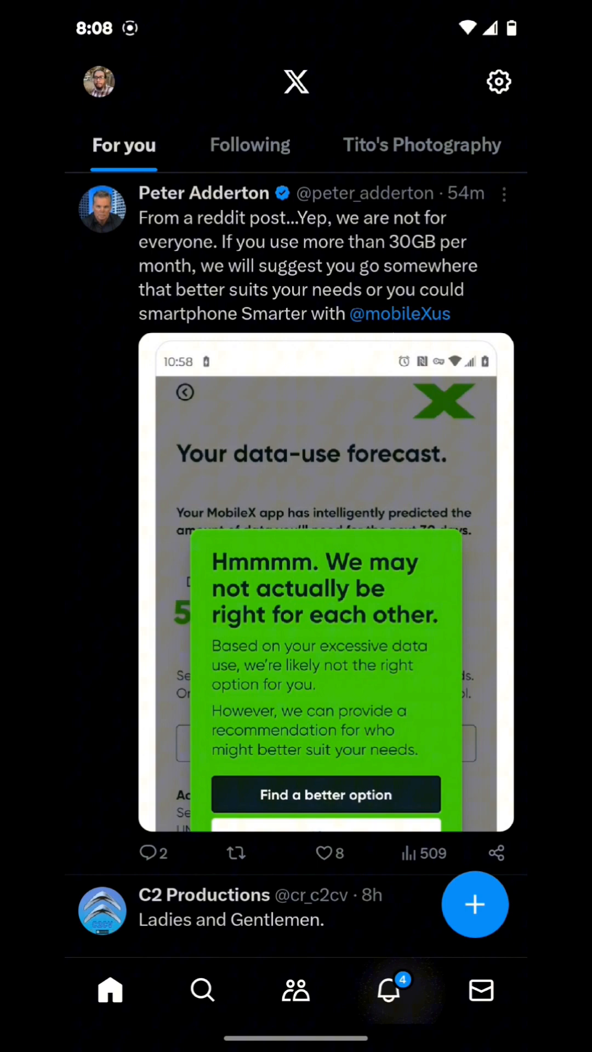
click(388, 990)
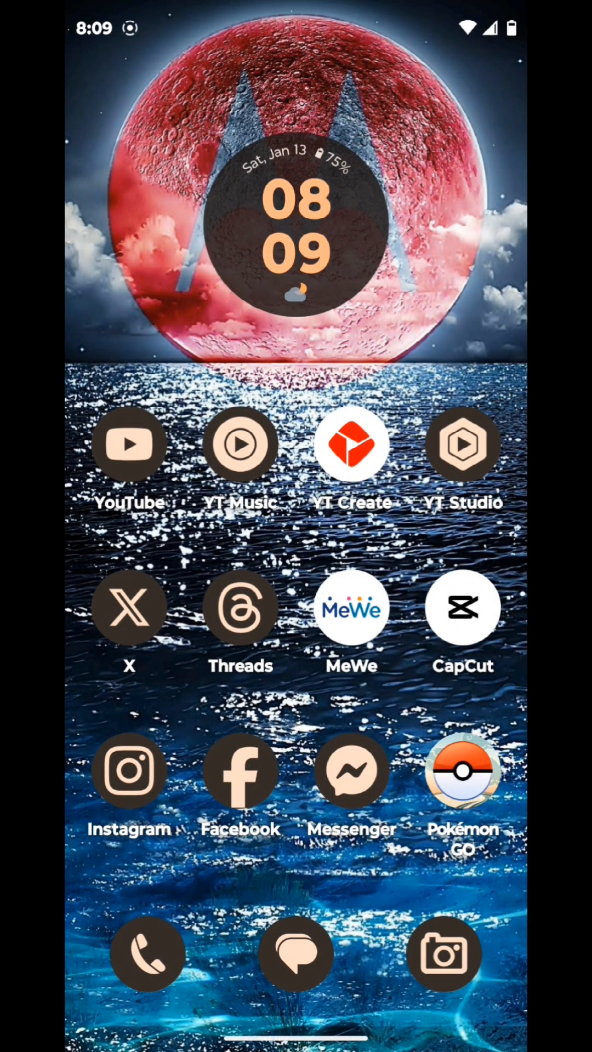
Step: Swipe through the launcher's home screen app pages and open Settings
scroll(left, 3)
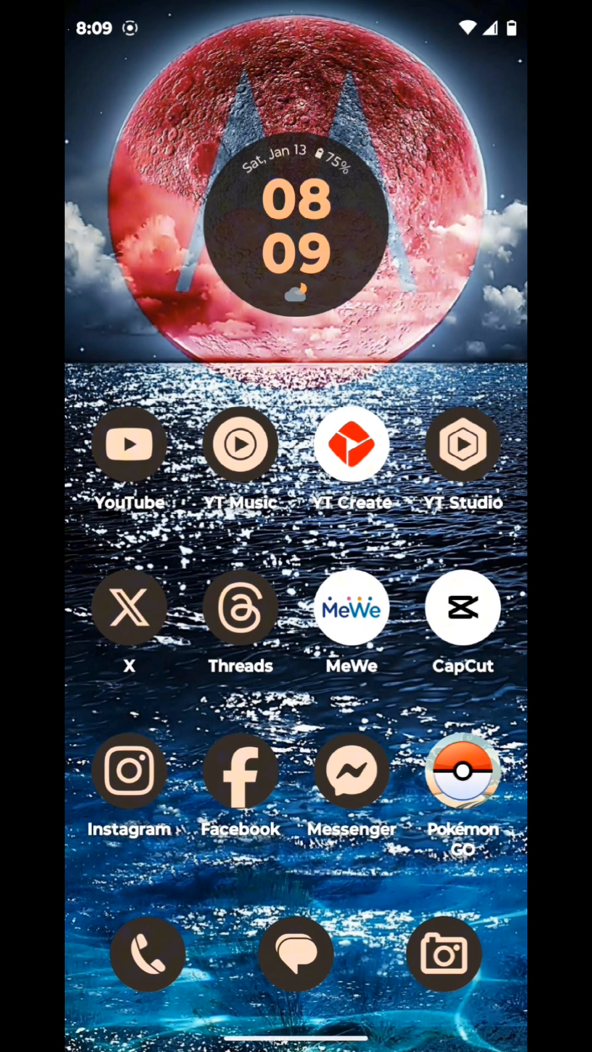
scroll(down, 3)
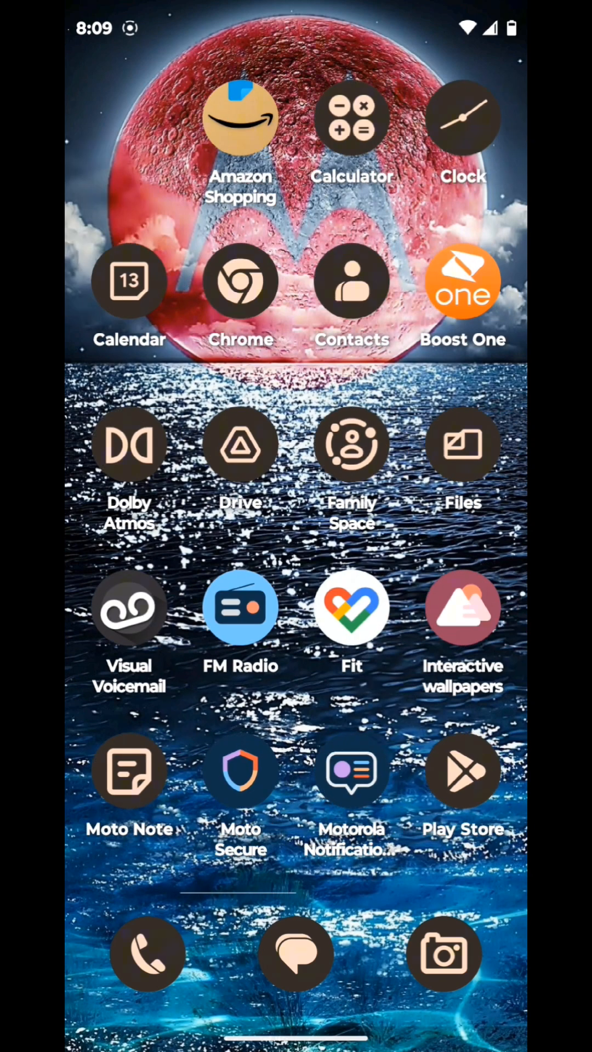
scroll(left, 3)
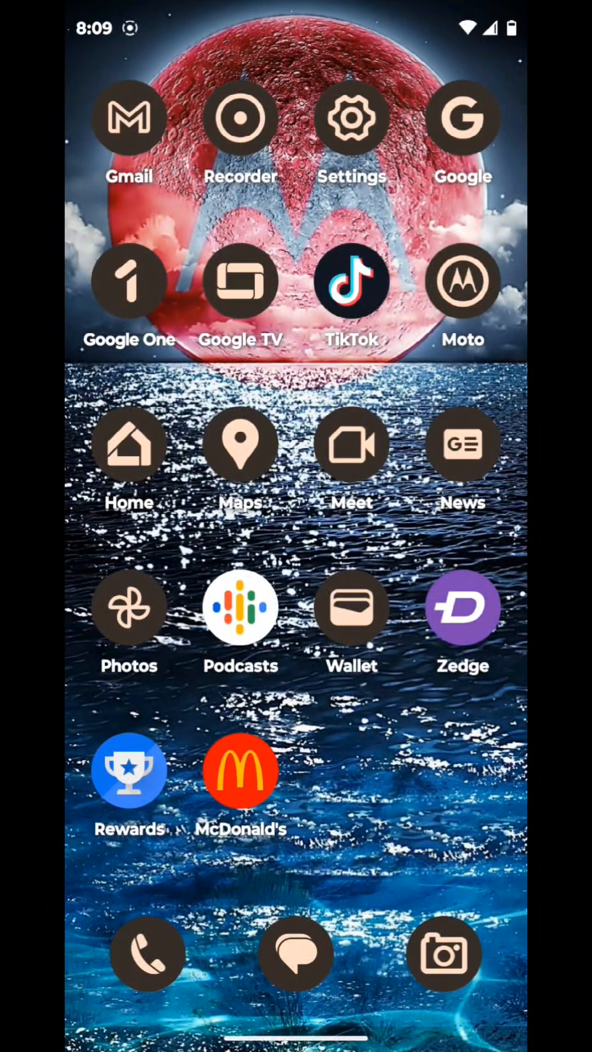
click(350, 118)
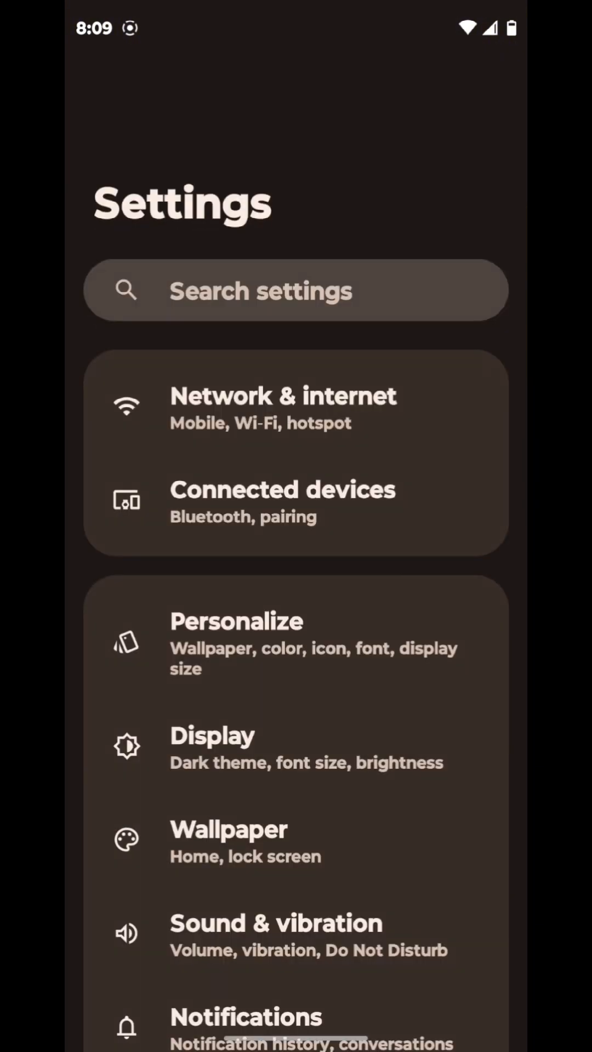
Step: Open Personalize and browse its color and font style options
click(236, 621)
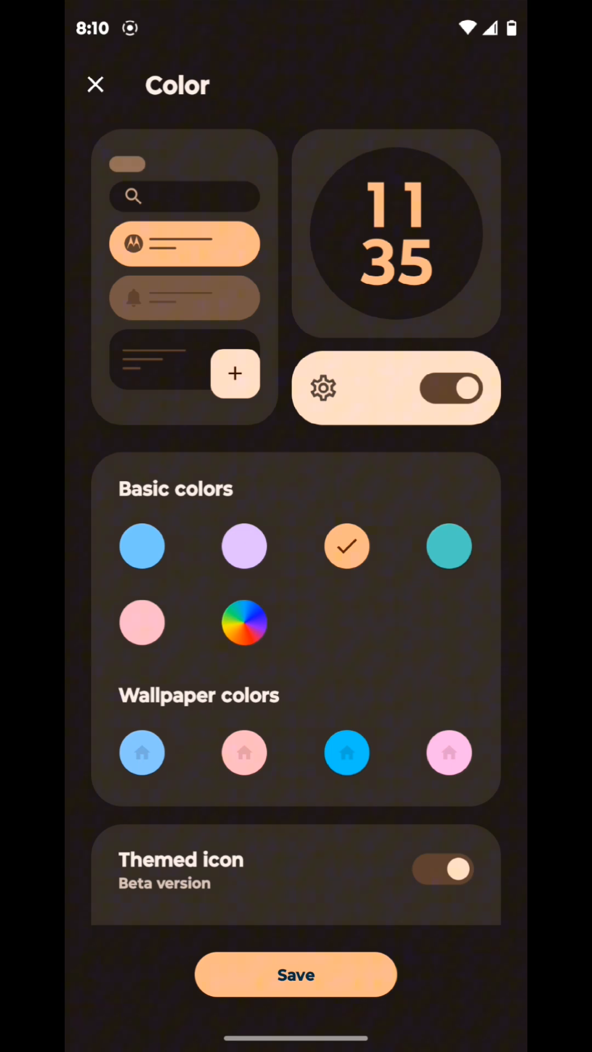
click(95, 84)
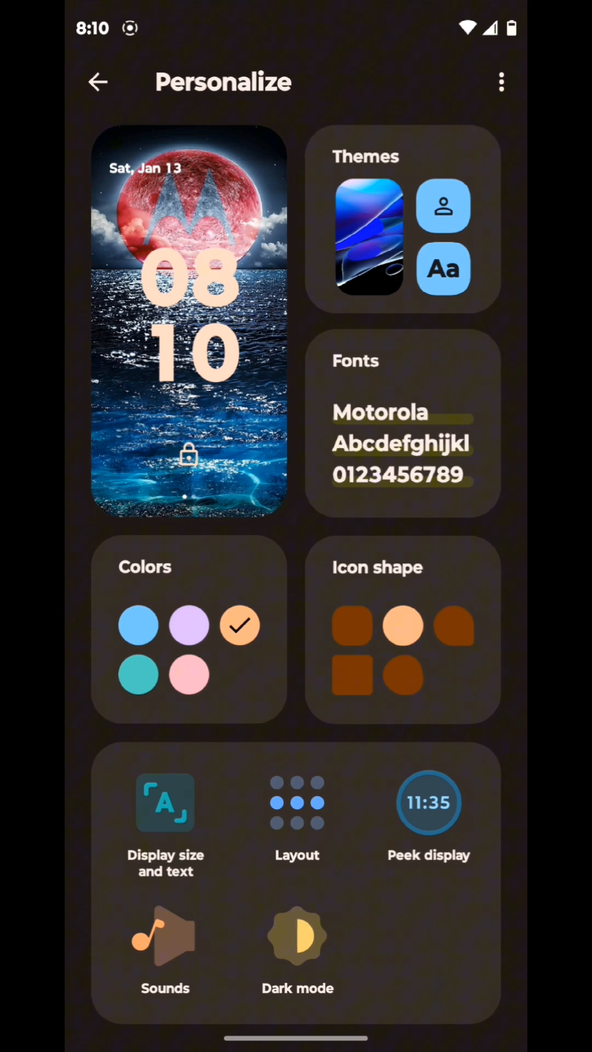
click(401, 423)
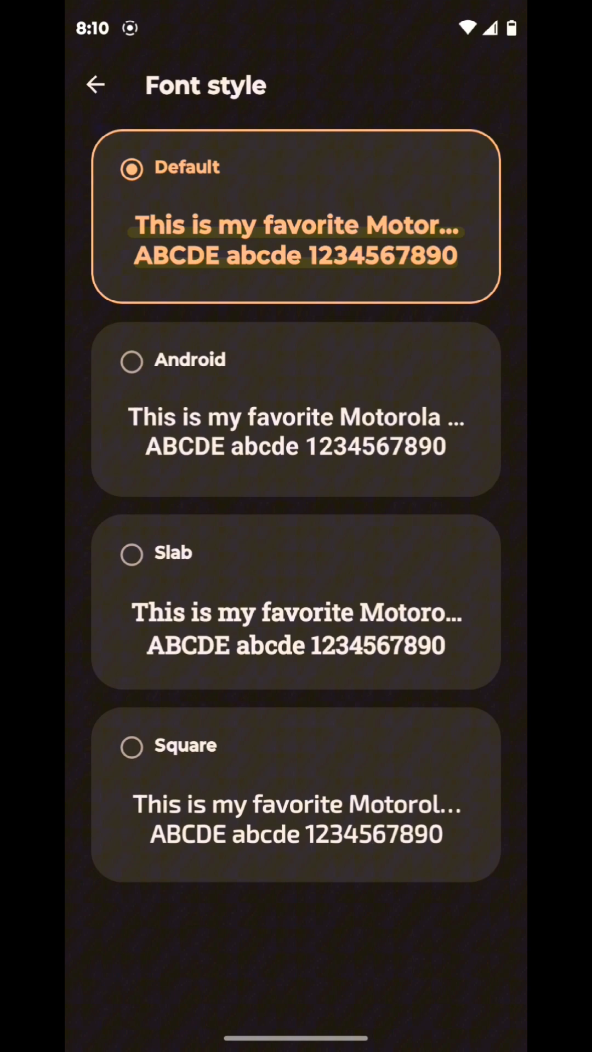
Step: Scroll through the theme options on the Personalize page
click(96, 84)
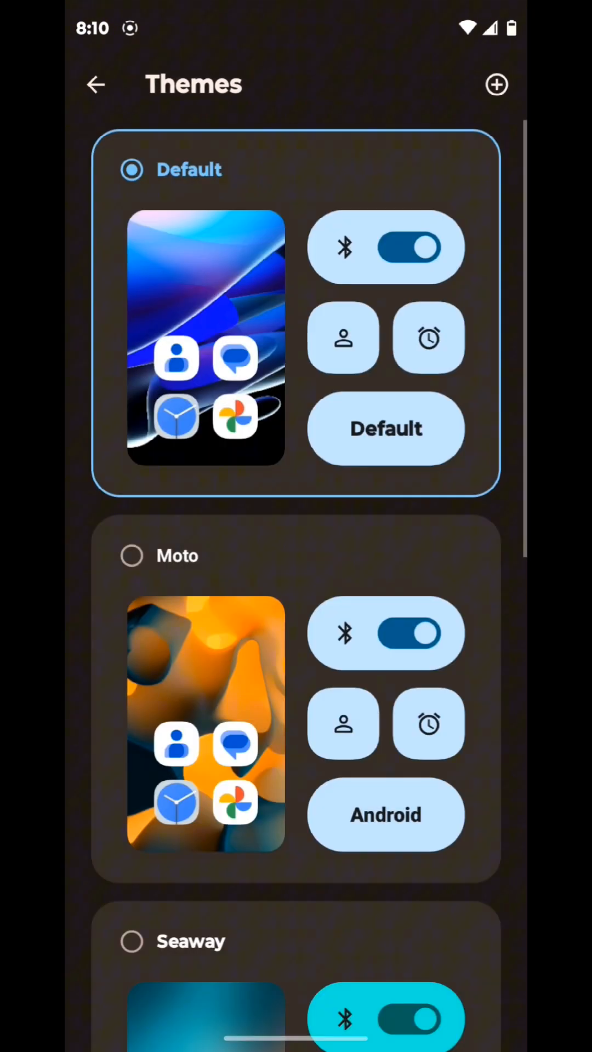
scroll(down, 3)
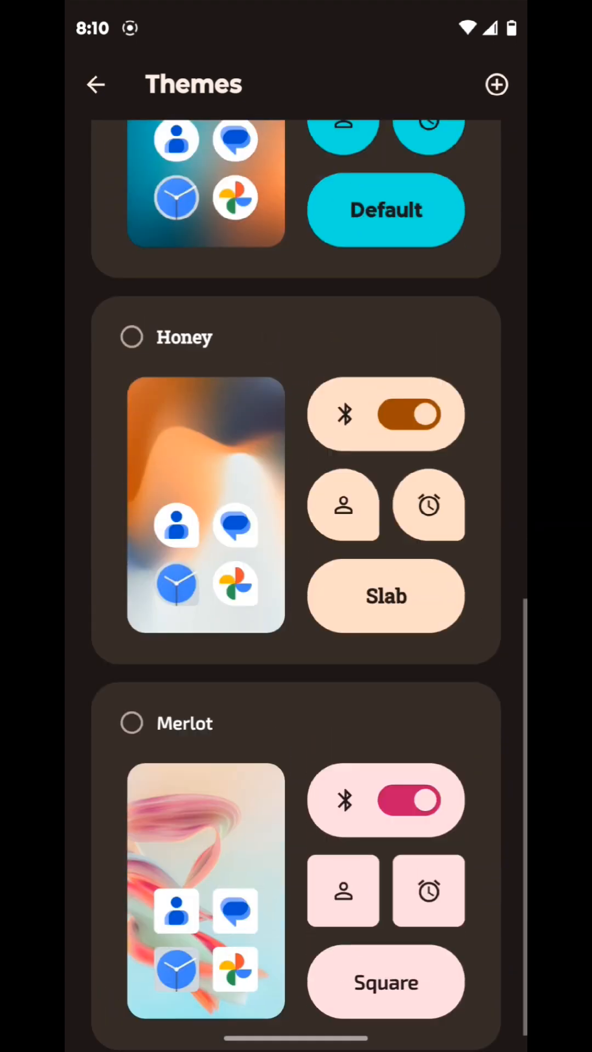
scroll(down, 3)
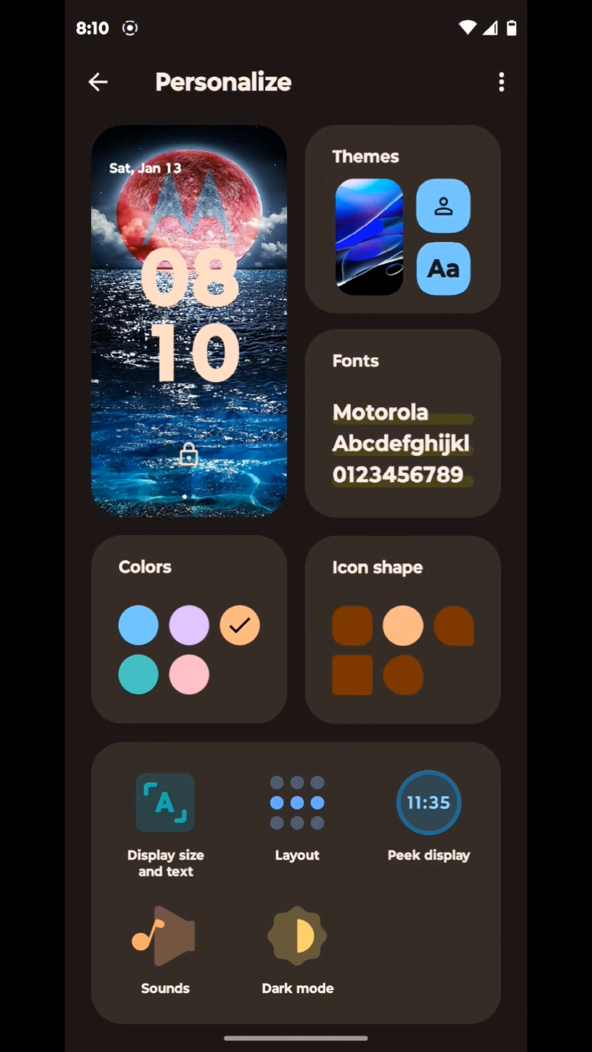
Step: Scroll the main Settings list down to About phone, then open Speedtest
click(98, 81)
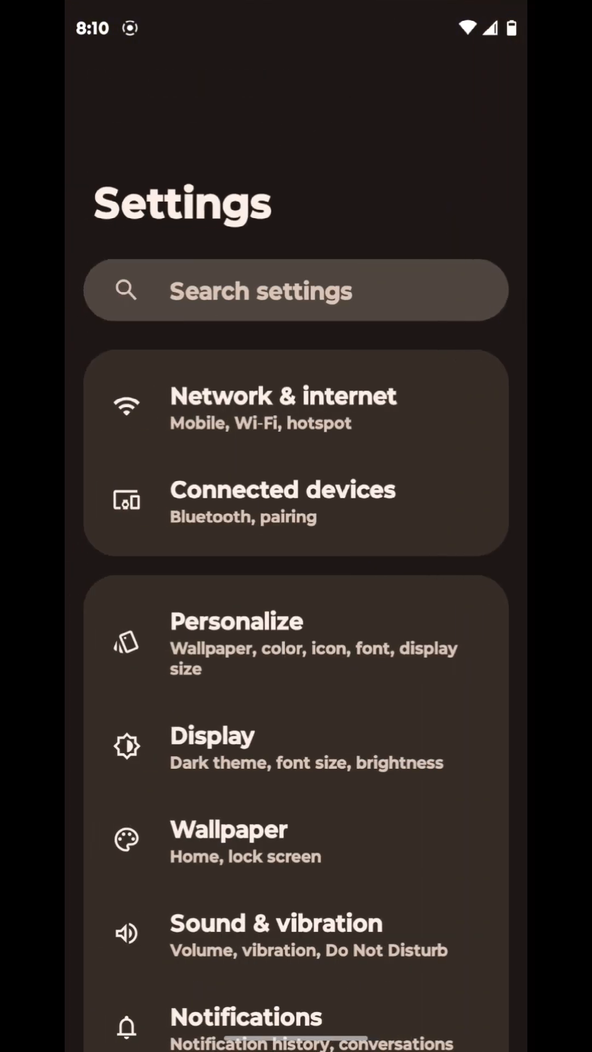
scroll(down, 3)
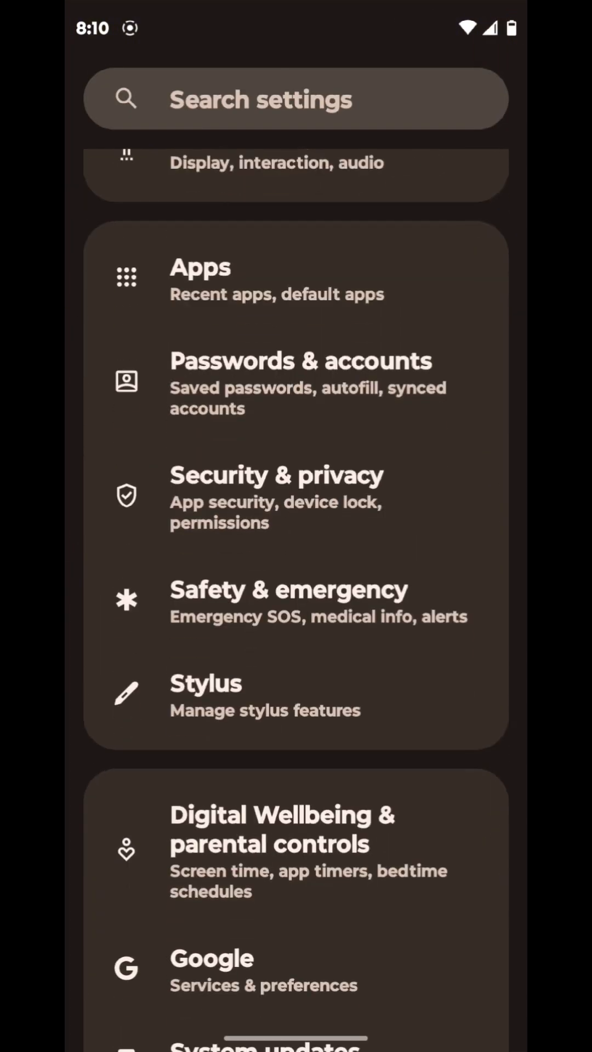
scroll(down, 3)
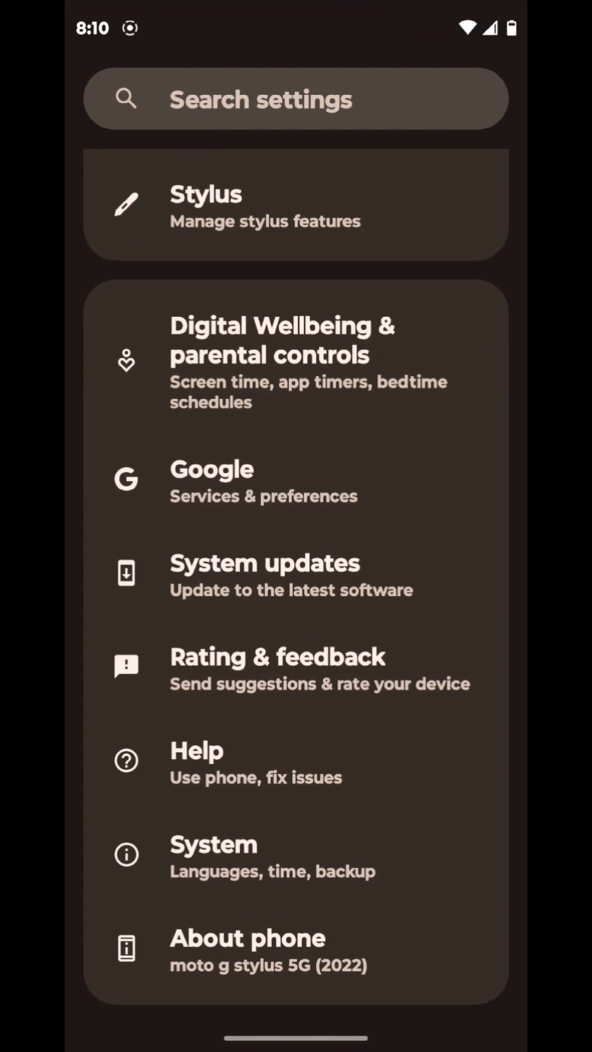
click(247, 938)
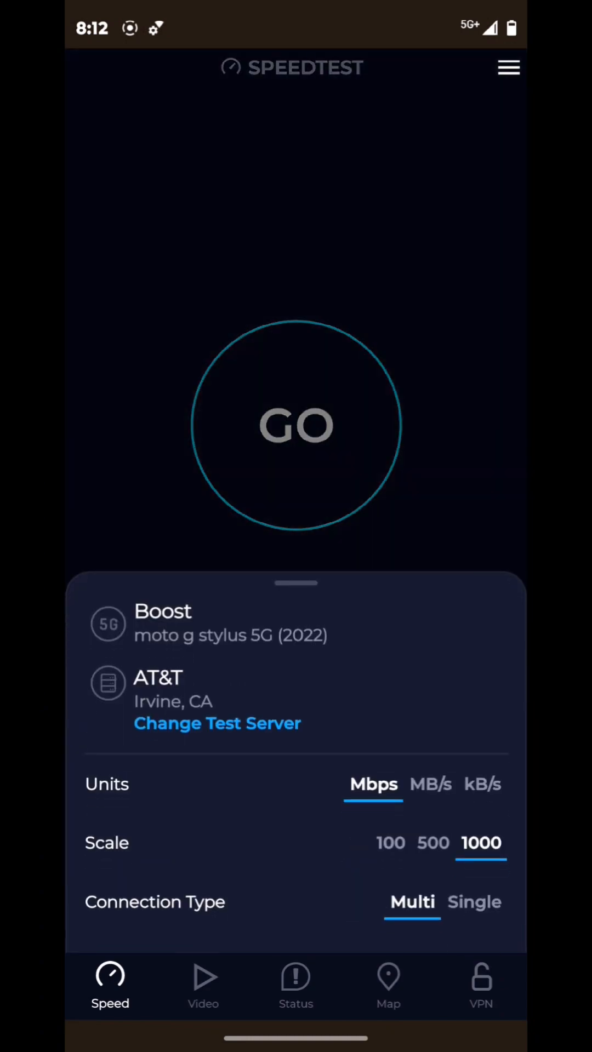
Step: Run a speed test reaching 180 Mbps down and 2.97 Mbps up, then close the results popup
click(390, 843)
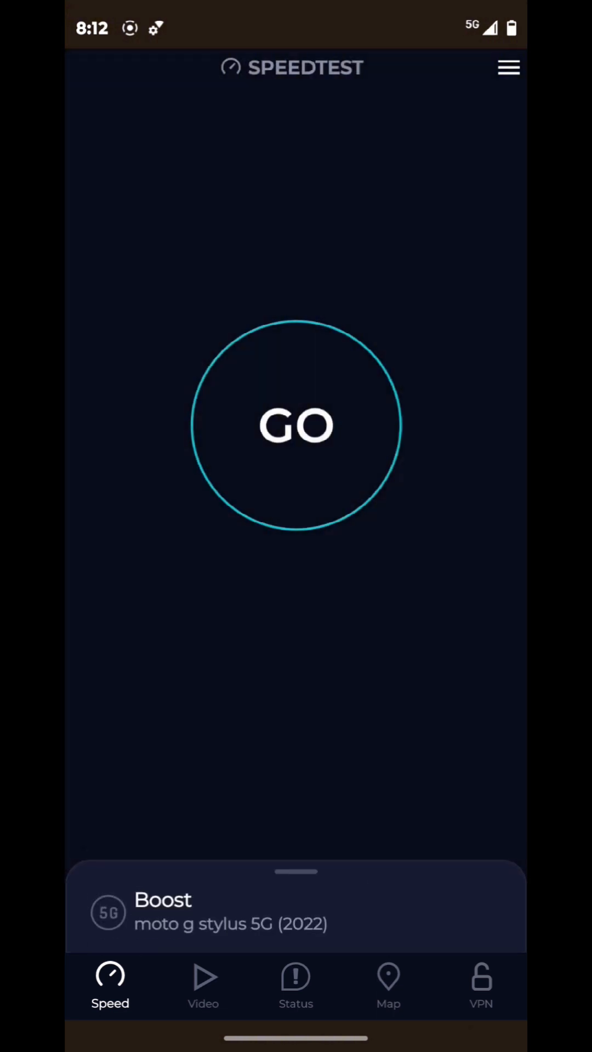
click(296, 425)
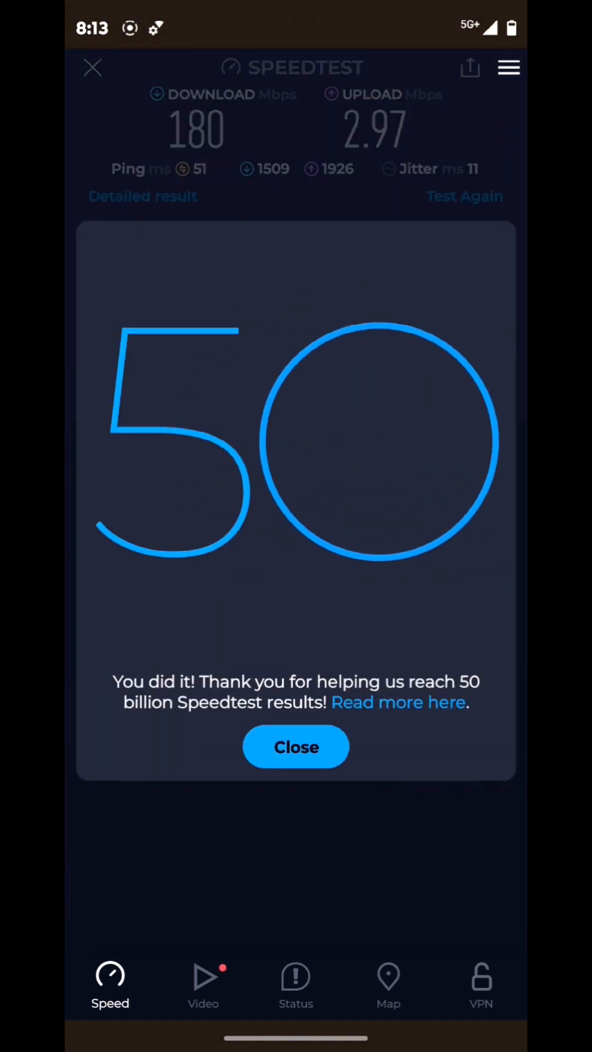
click(295, 747)
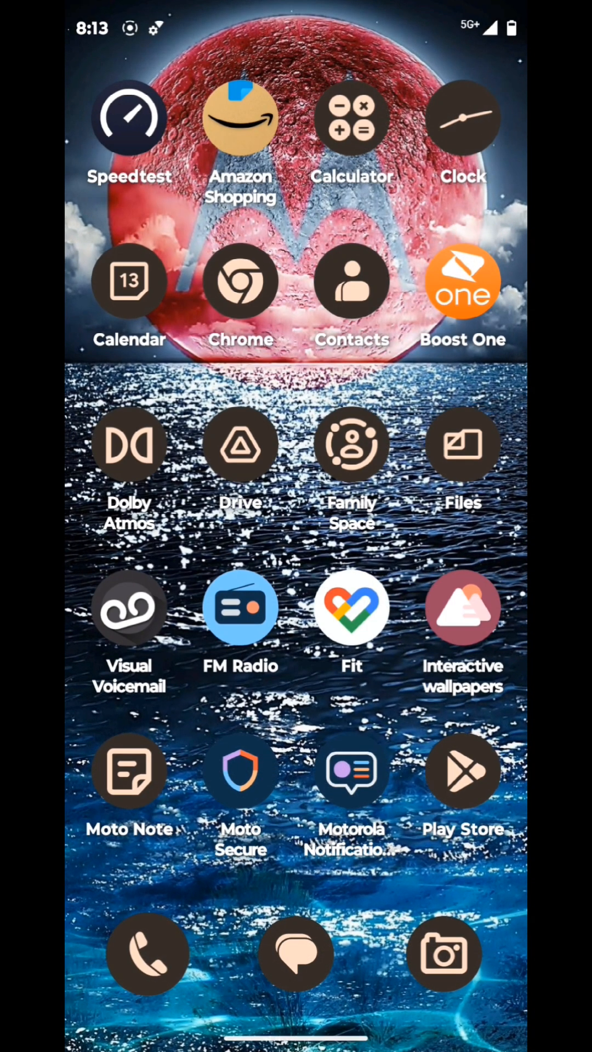
Step: Dial *#*#4636#*#* in the Phone app to open the hidden Testing menu
click(147, 954)
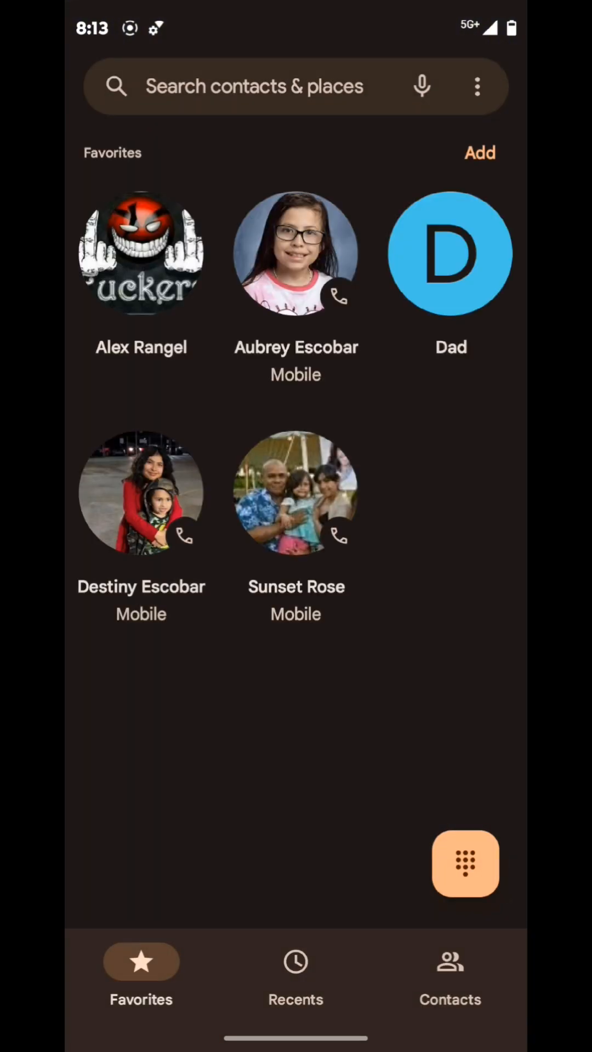
click(464, 864)
text(*#*#4636#*)
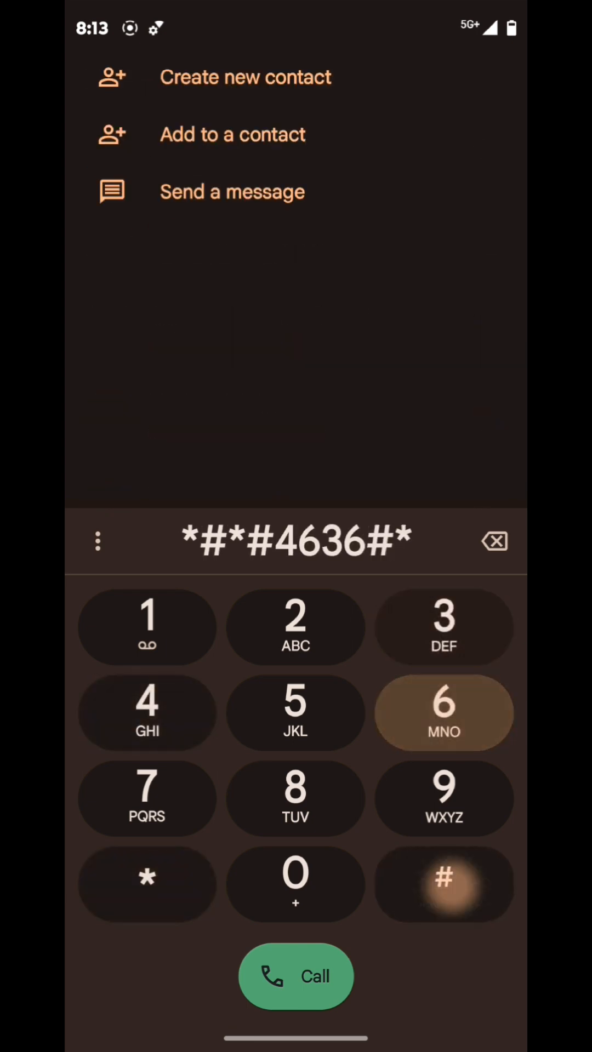
click(443, 884)
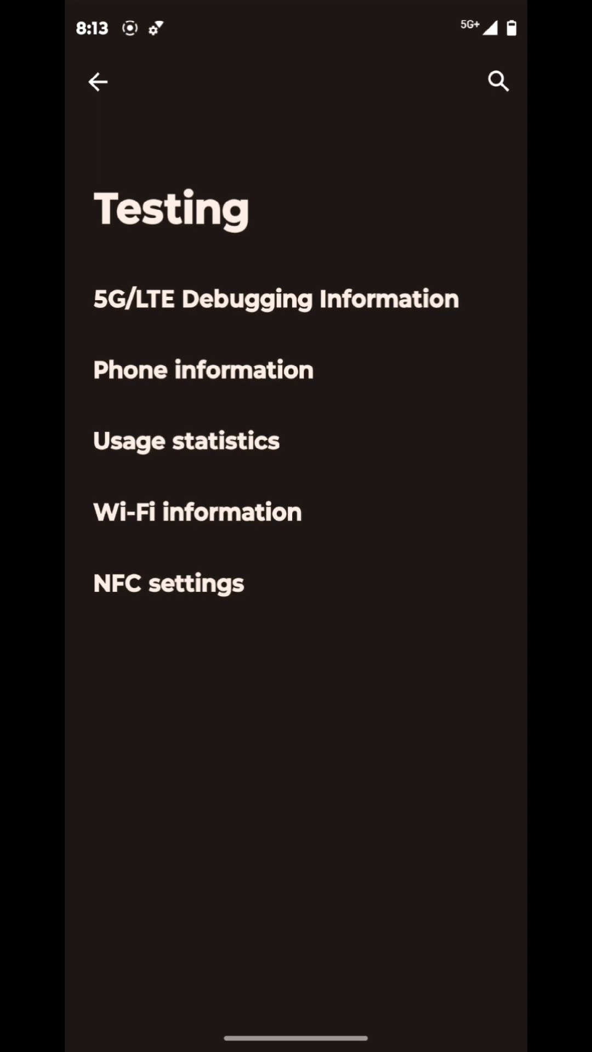
Step: View 5G/LTE Debugging Information showing NSA 5G after allowing location, then return home
click(275, 298)
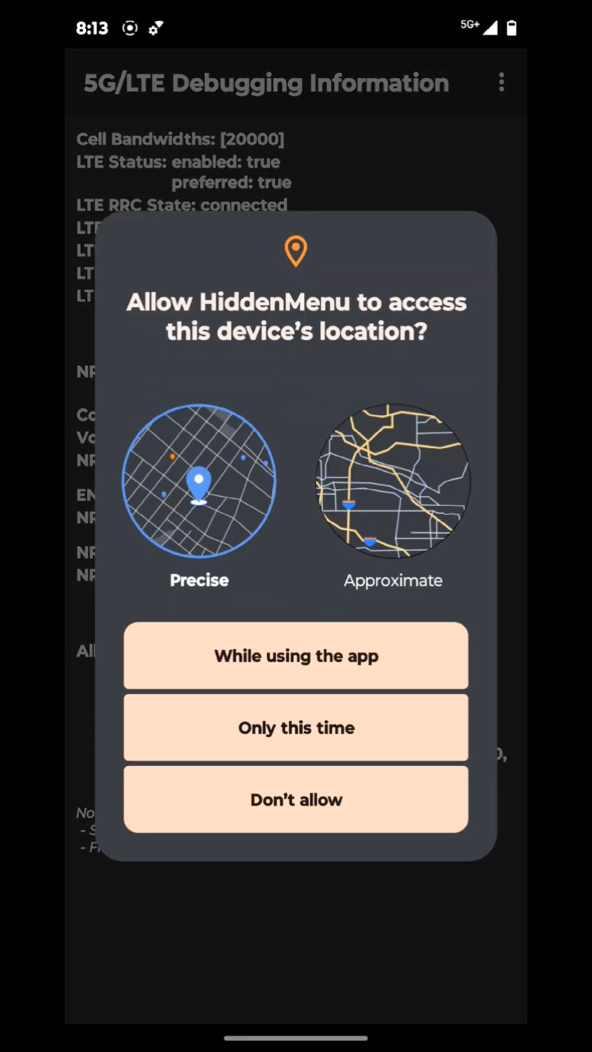
click(295, 655)
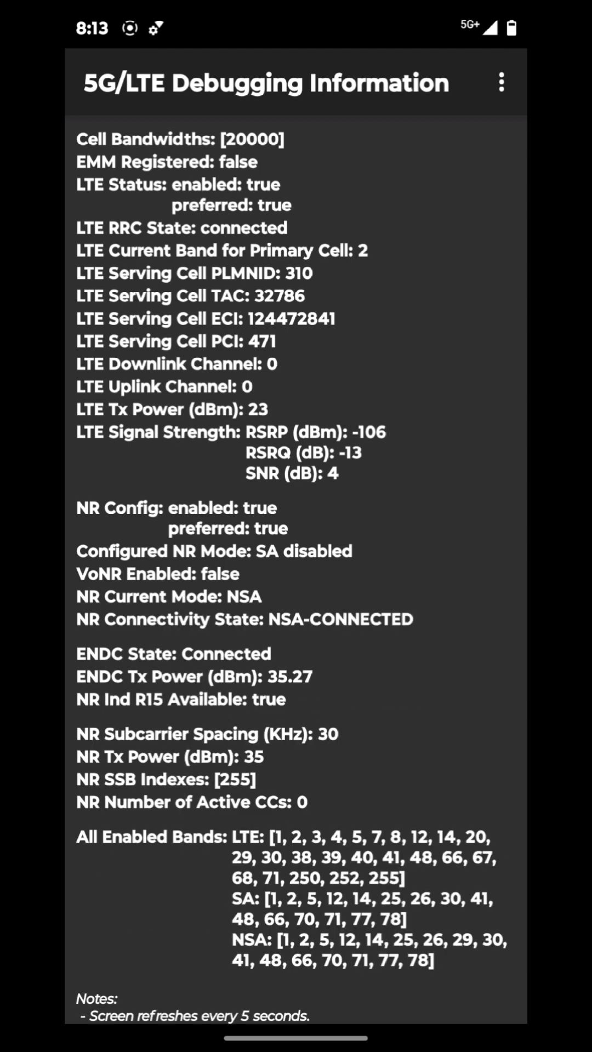
scroll(down, 3)
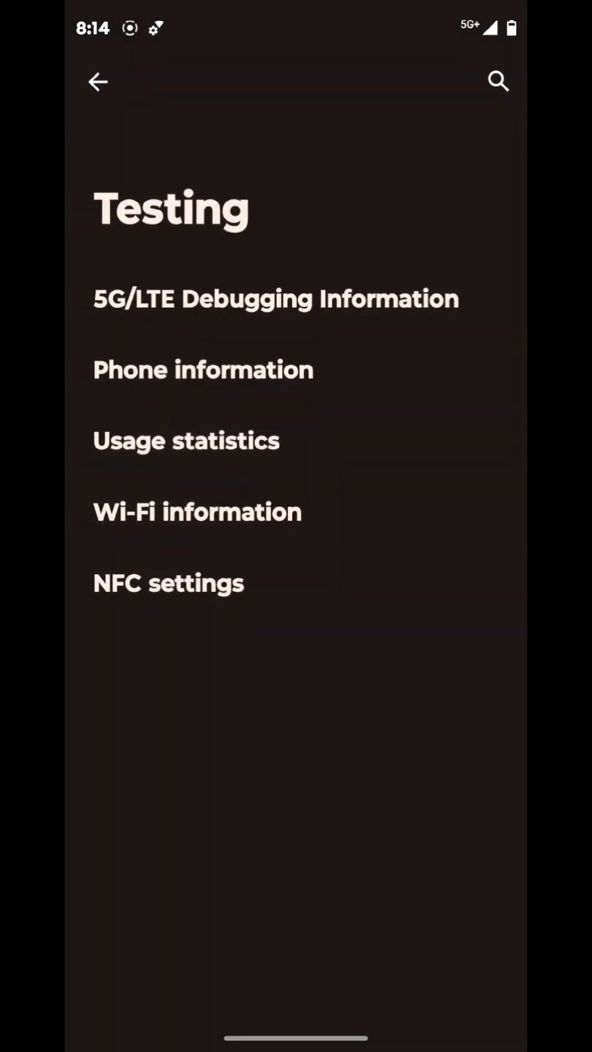
key(HOME)
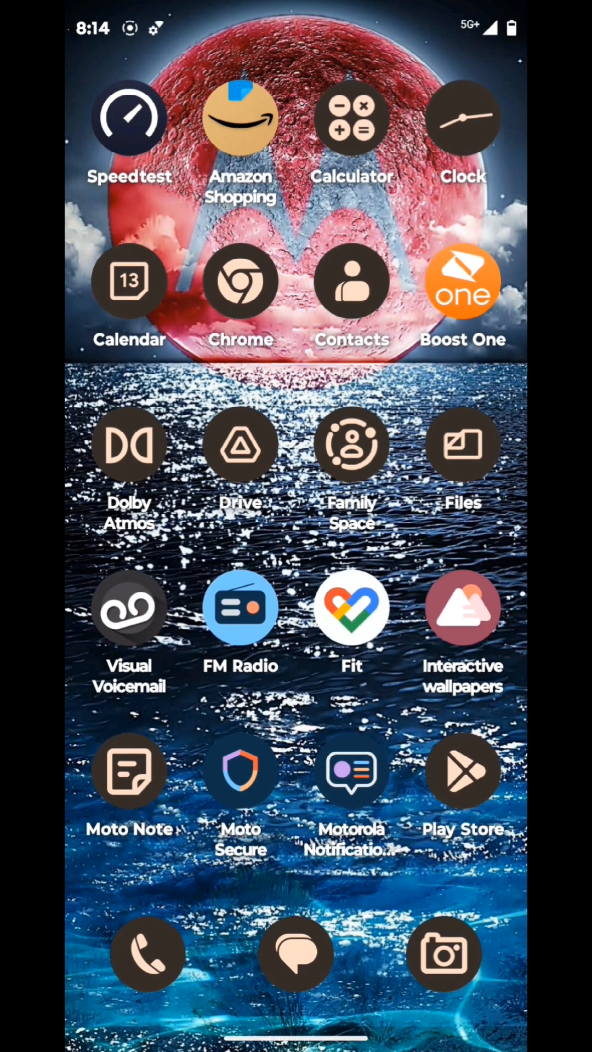
scroll(left, 3)
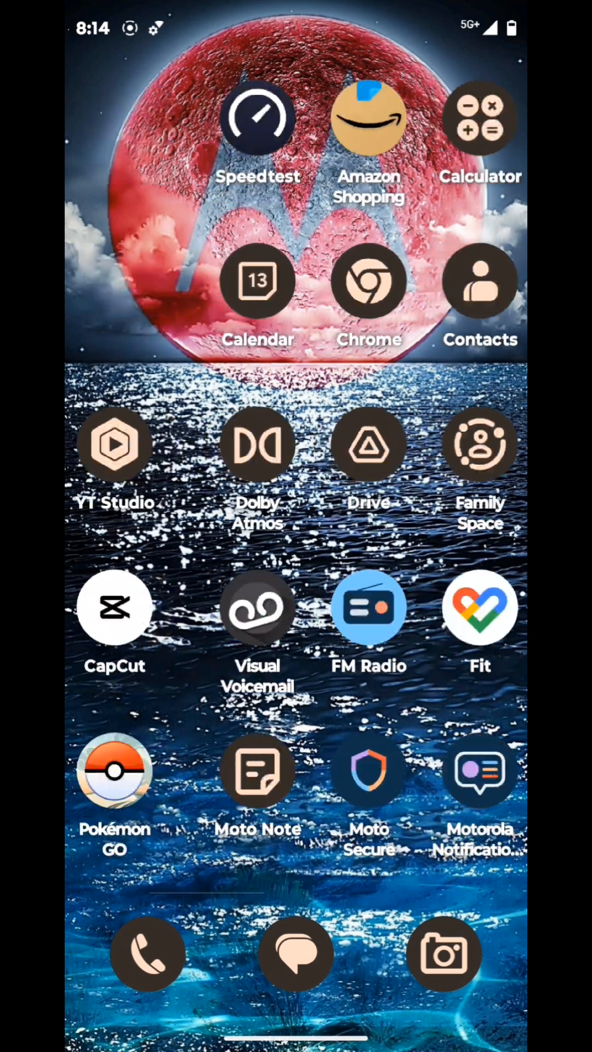
scroll(left, 3)
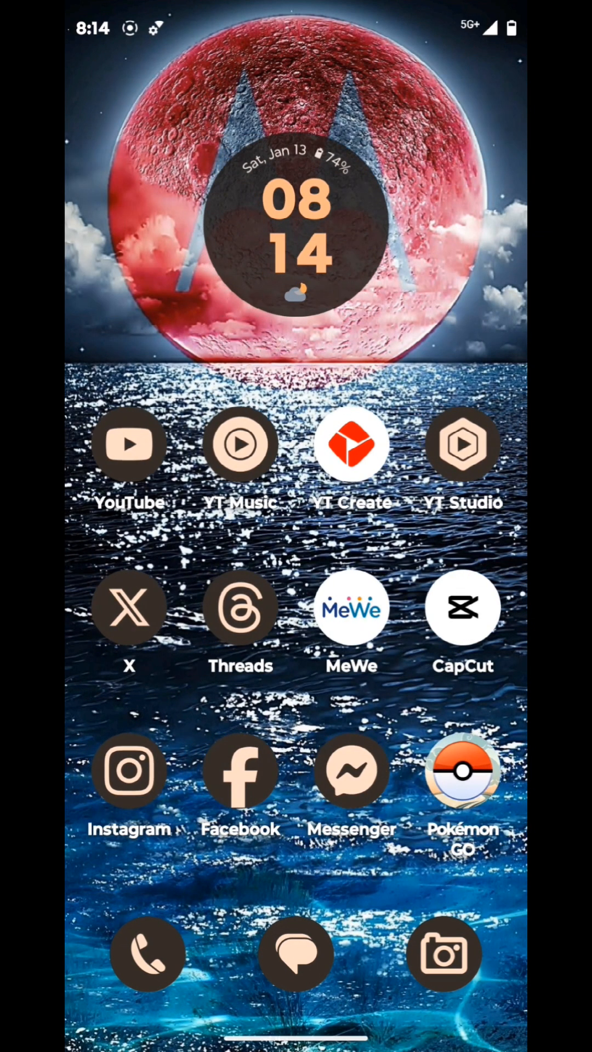